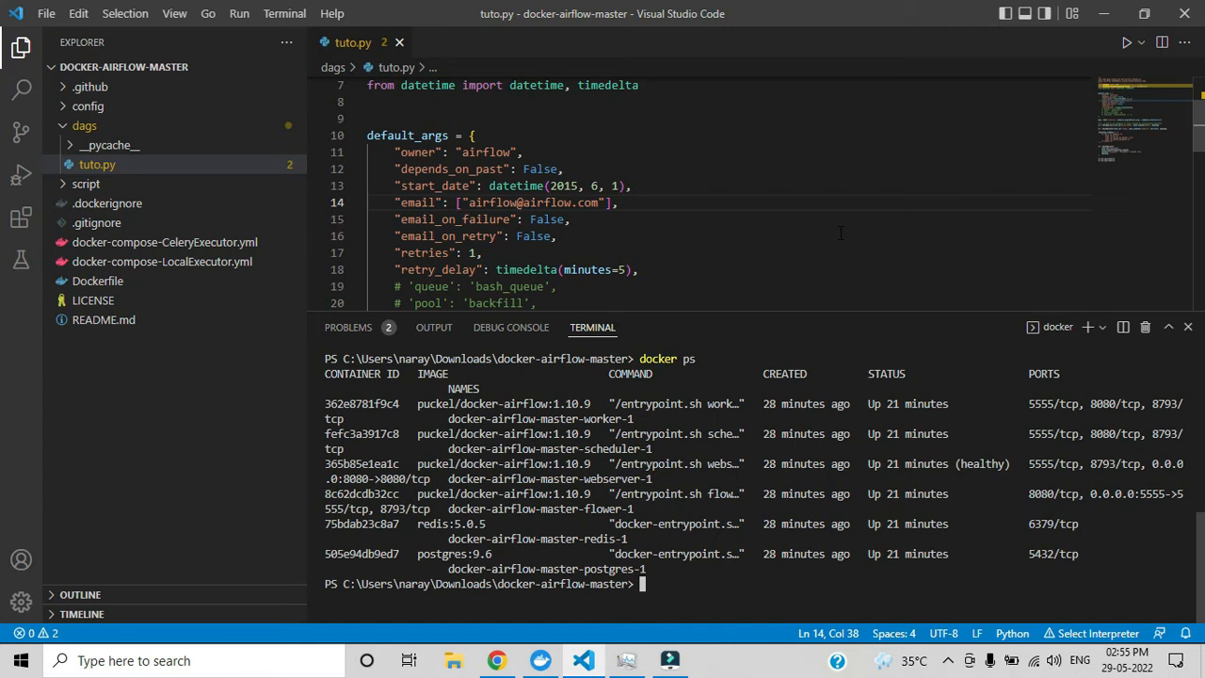
pyautogui.moveTo(495, 659)
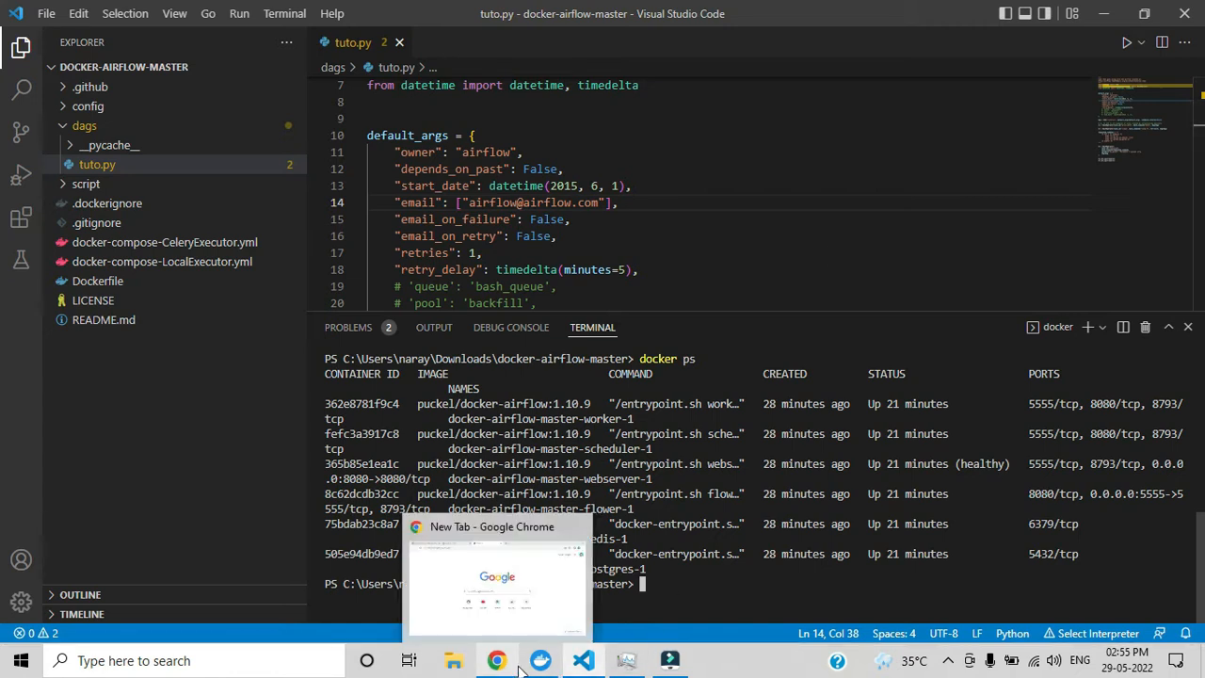
# - Search Google in Chrome for 'python' to find the python.org downloads page
pyautogui.click(496, 659)
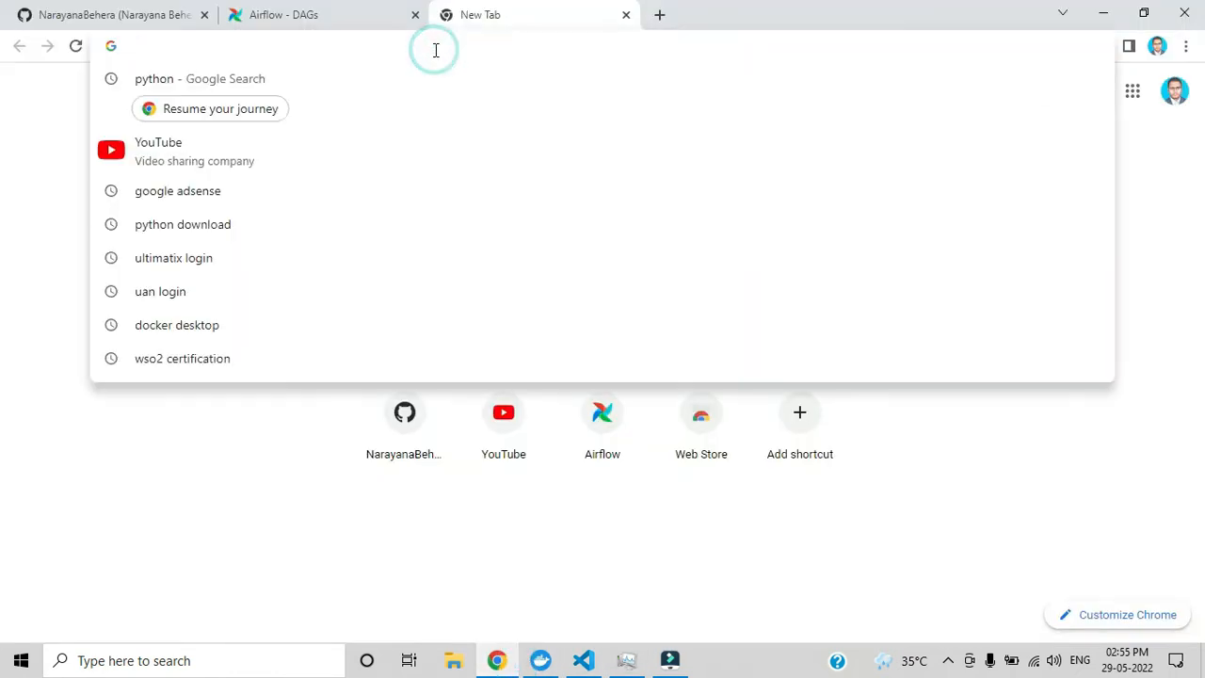
pyautogui.write('python')
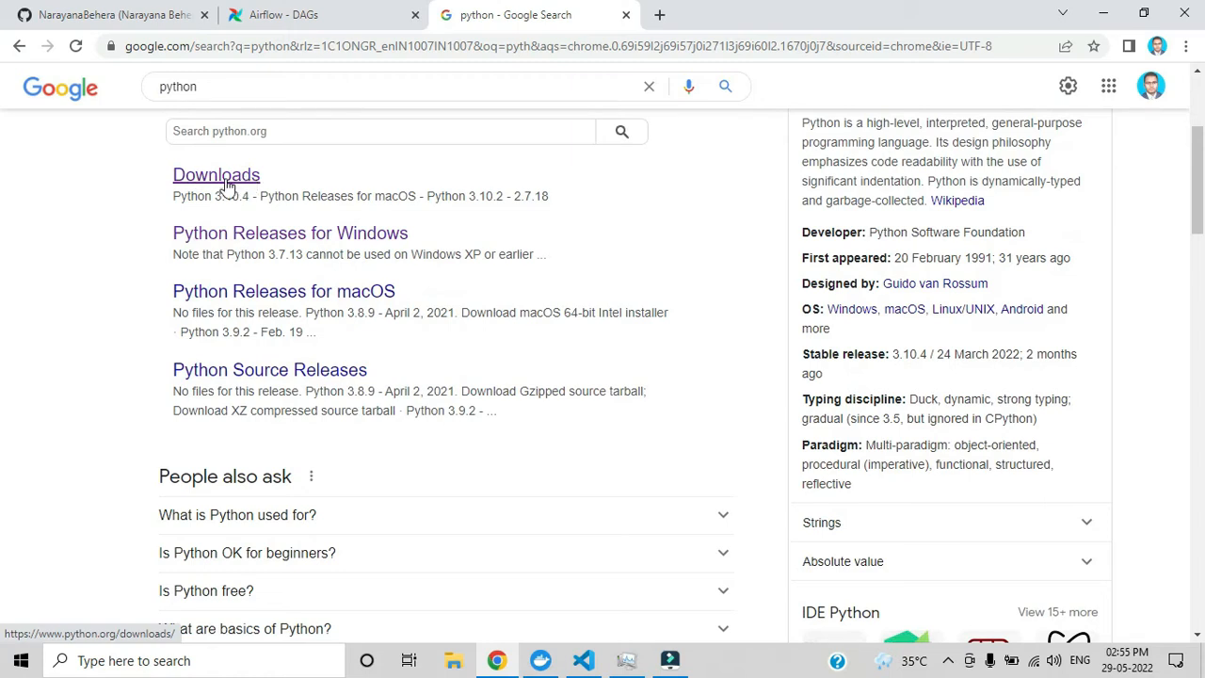
# - Download the Python 3.10.4 Windows installer from python.org and show the downloads list
pyautogui.click(215, 175)
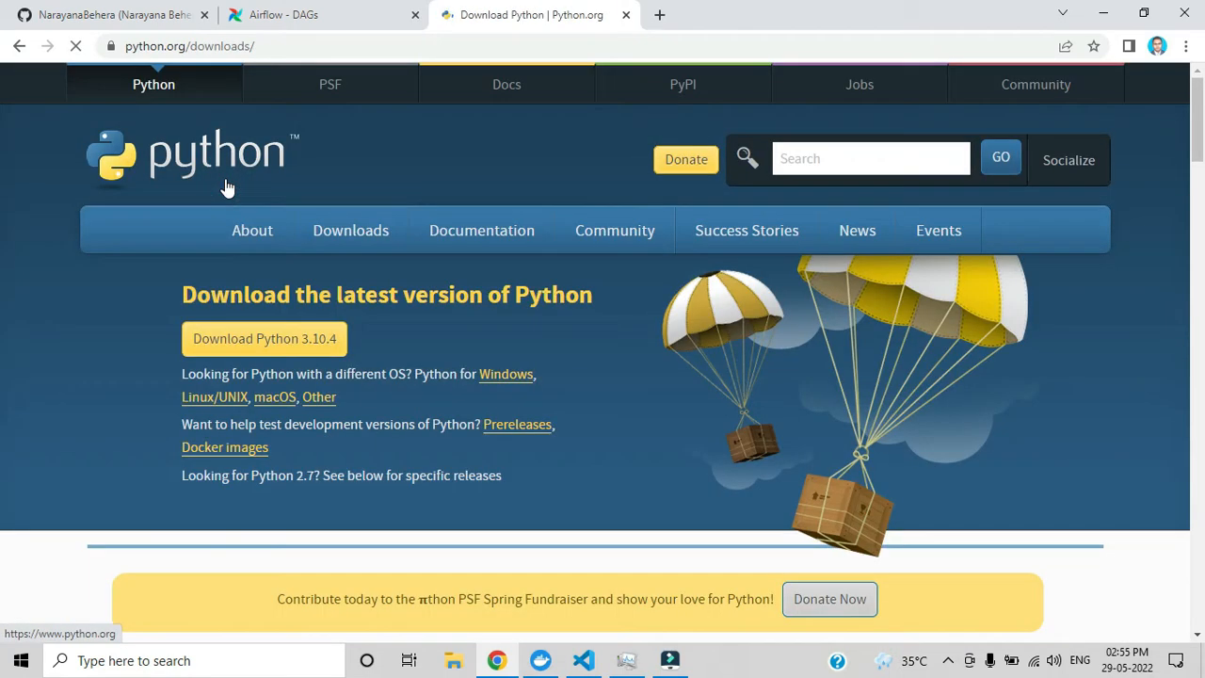
pyautogui.scroll(-3)
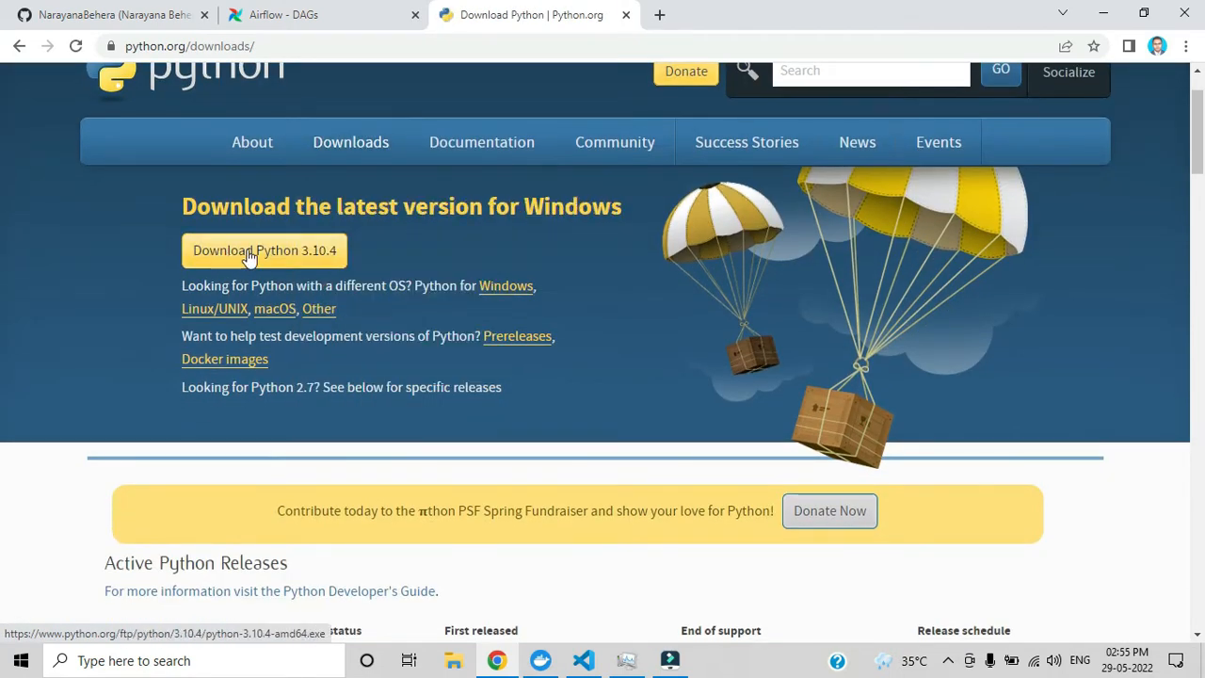
pyautogui.moveTo(290, 256)
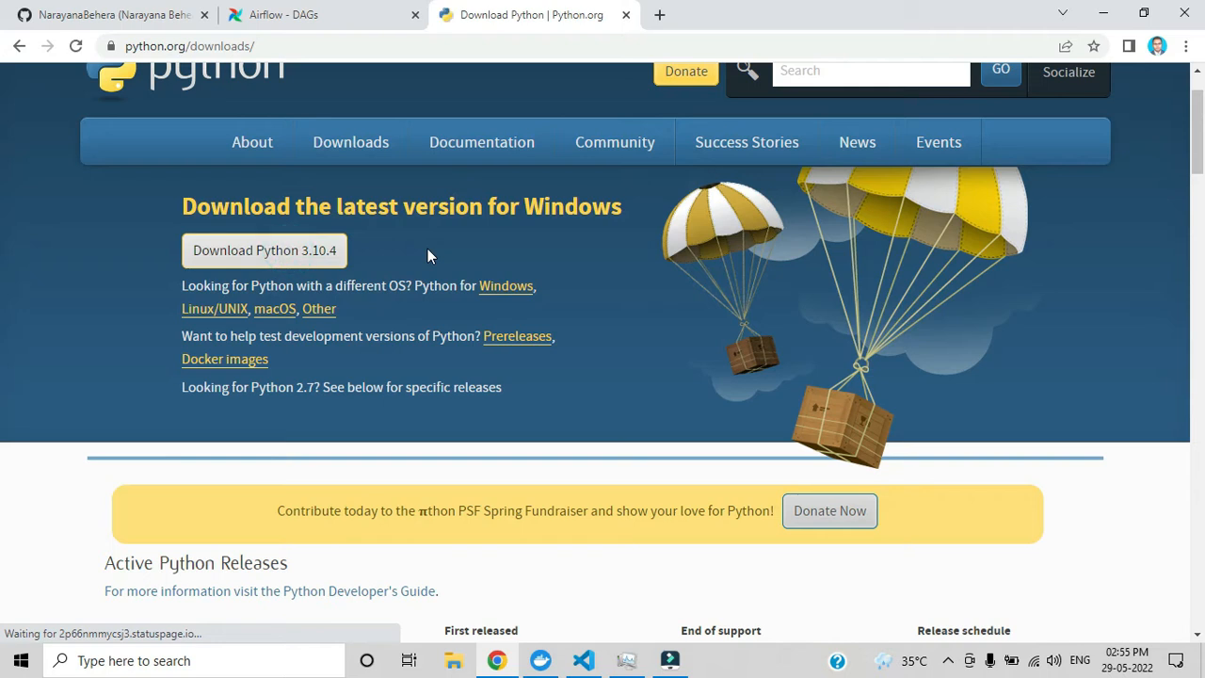
pyautogui.click(264, 249)
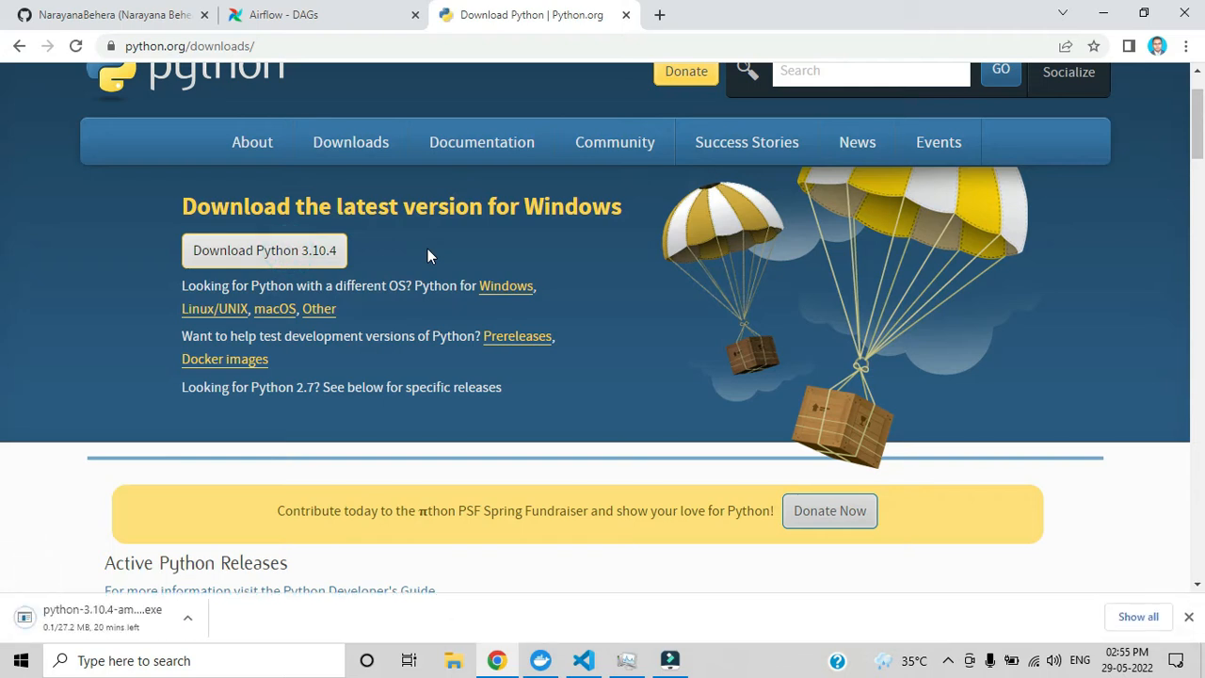
pyautogui.click(1130, 618)
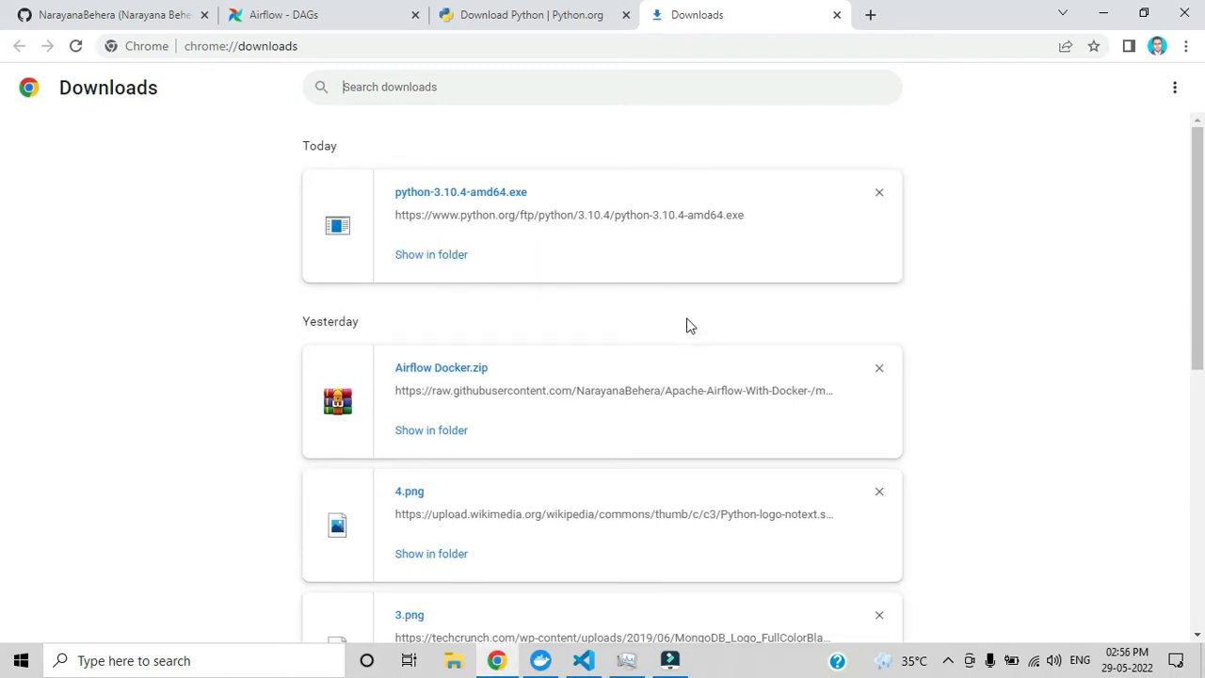
pyautogui.moveTo(492, 205)
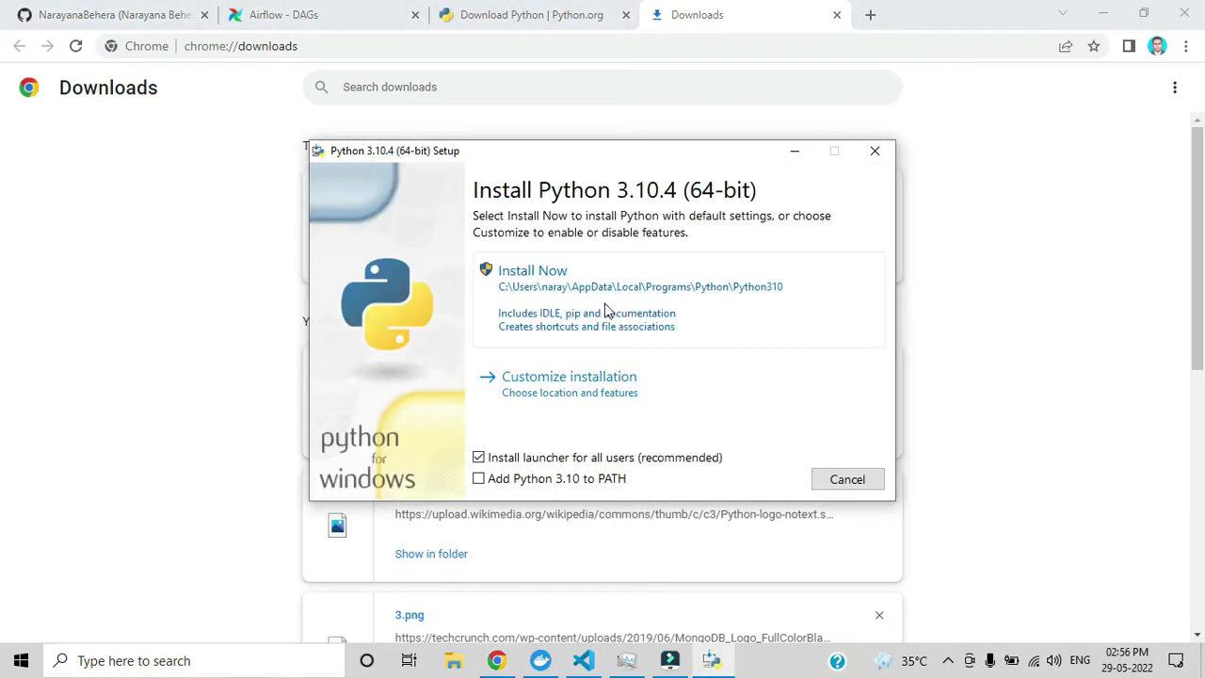
pyautogui.moveTo(586, 354)
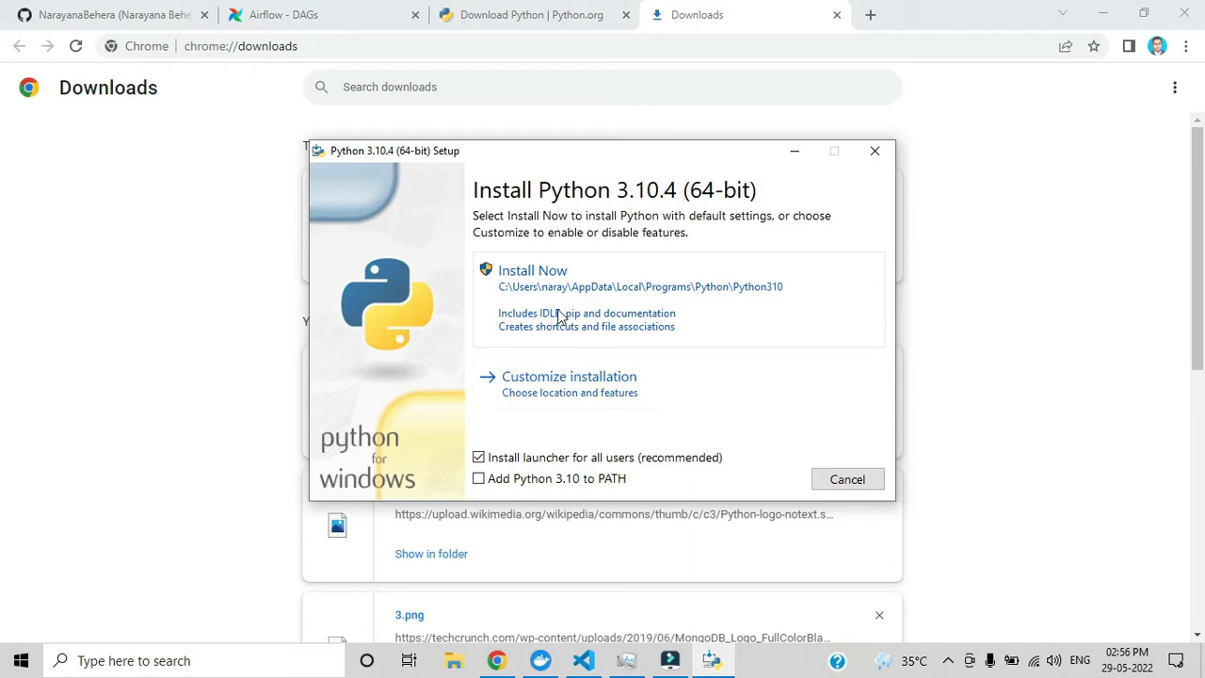
# - Install Python 3.10.4 (64-bit) with default settings via Install Now
pyautogui.click(531, 271)
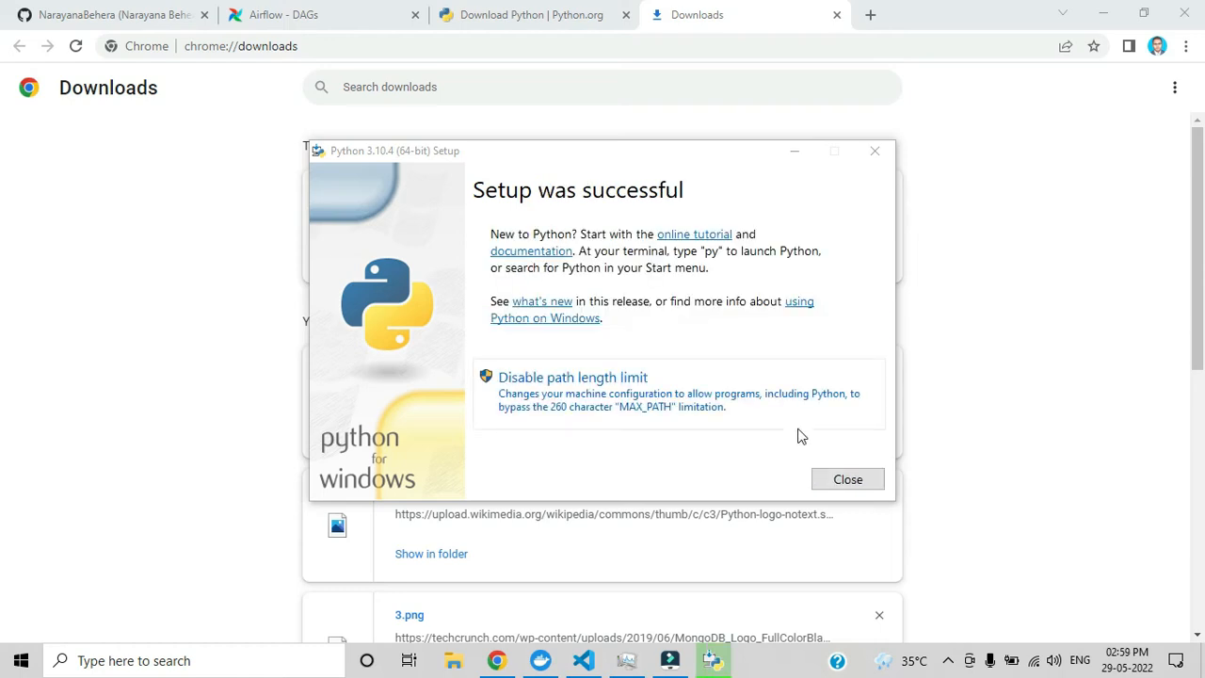
pyautogui.moveTo(798, 433)
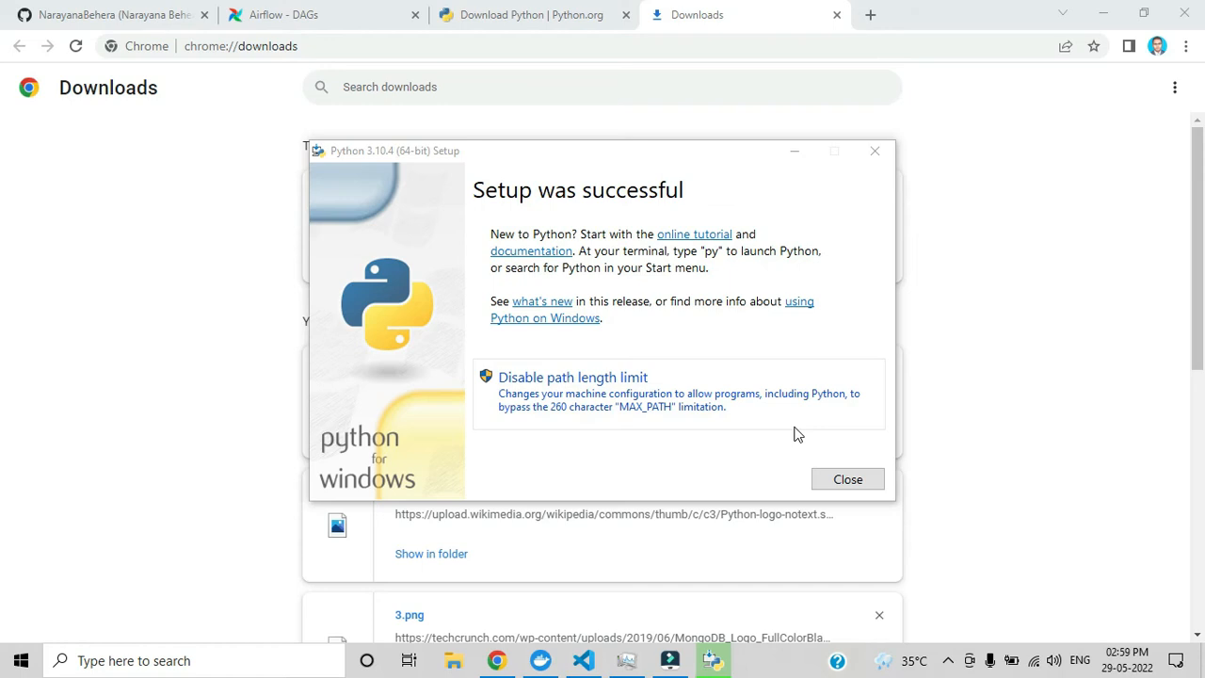
pyautogui.moveTo(848, 480)
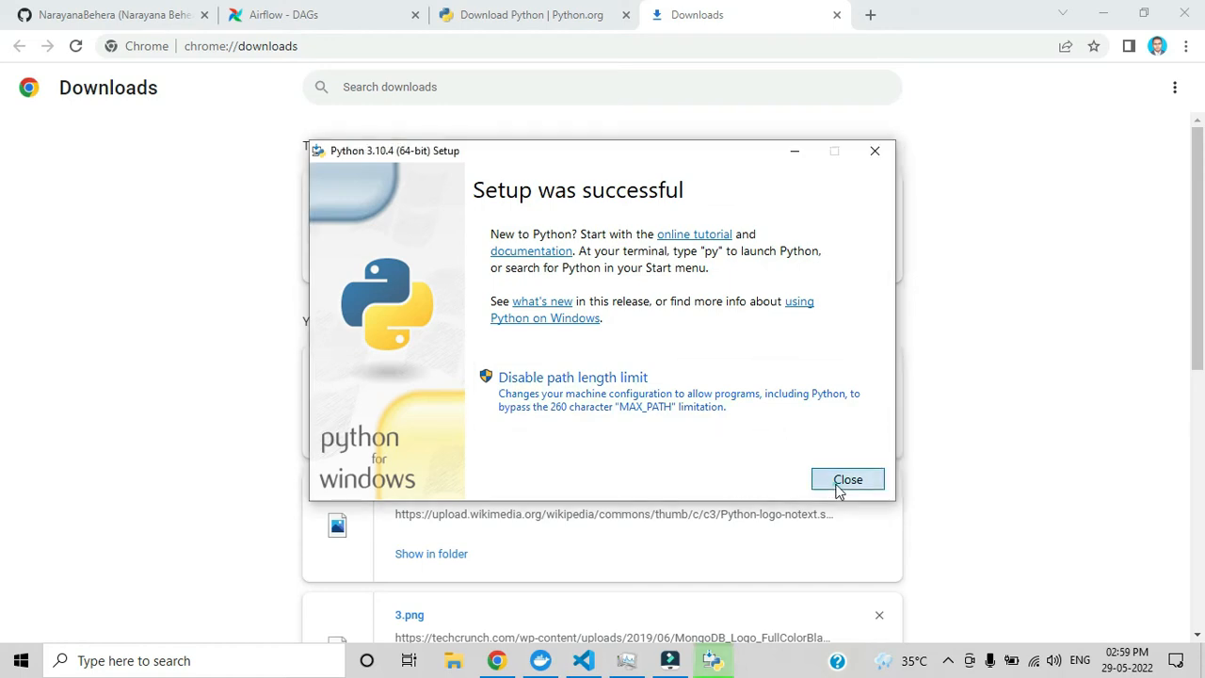
# - Close the installer after setup reports success
pyautogui.click(848, 481)
pyautogui.write('pyth')
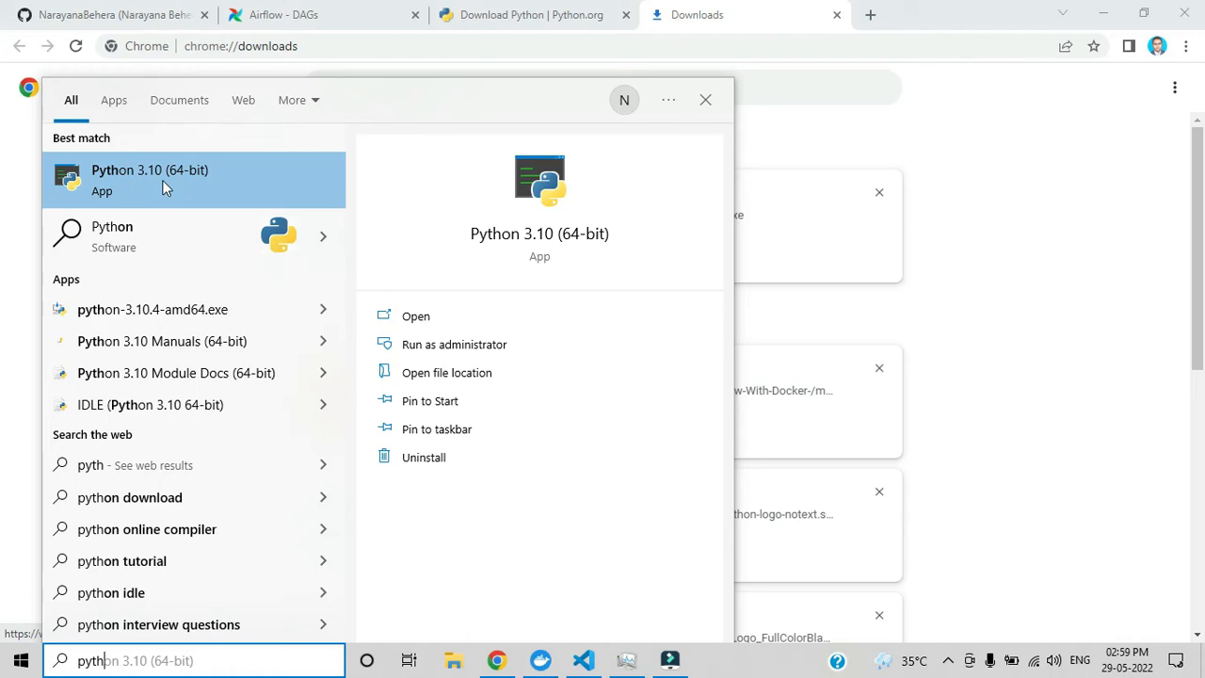
# - Open the file location of the Python 3.10 (64-bit) Start Menu shortcut
pyautogui.rightClick(164, 179)
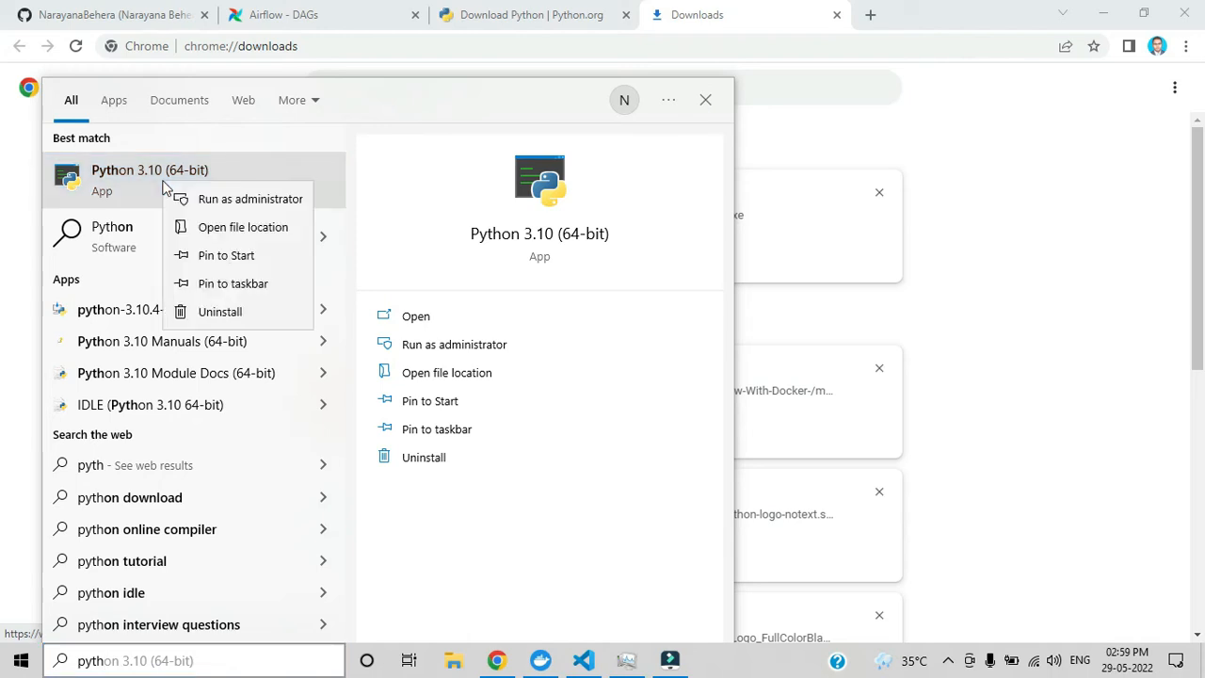
pyautogui.moveTo(260, 230)
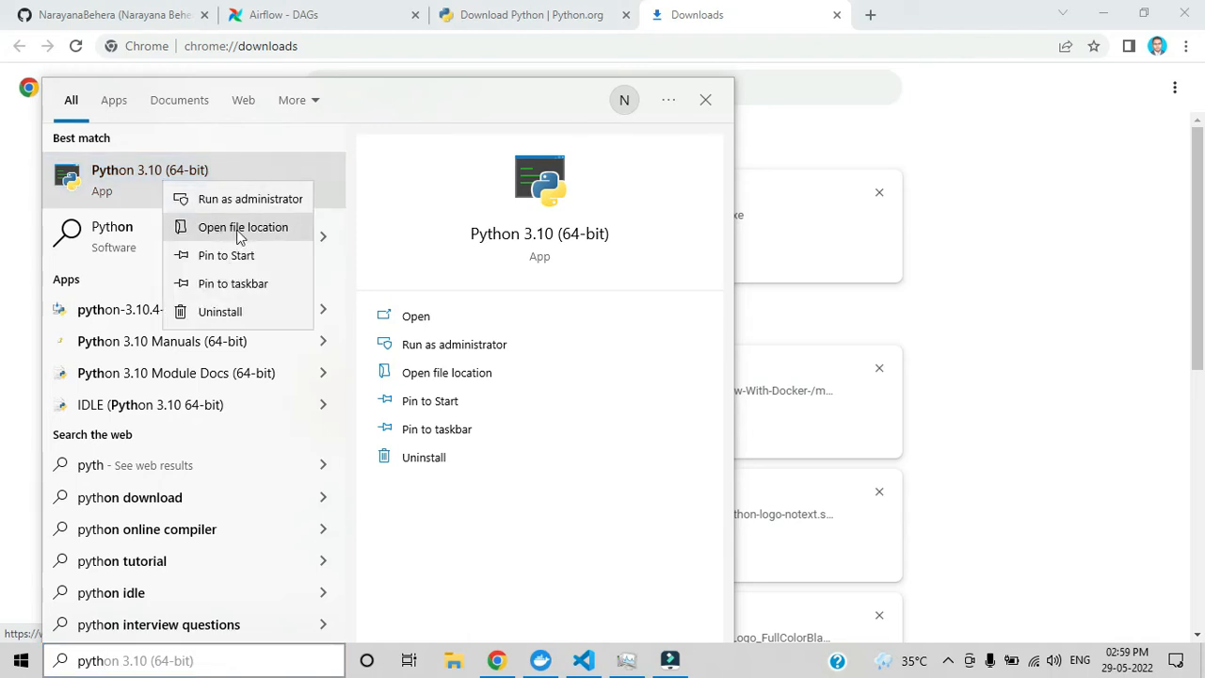
pyautogui.click(237, 226)
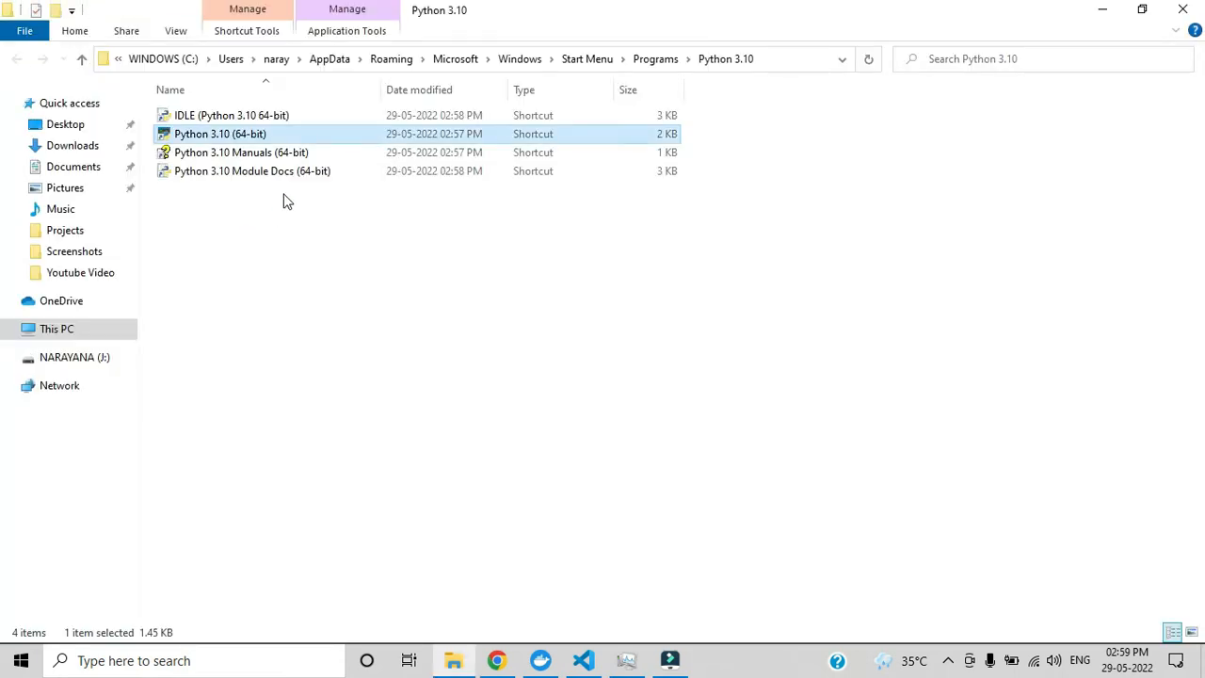
pyautogui.moveTo(207, 143)
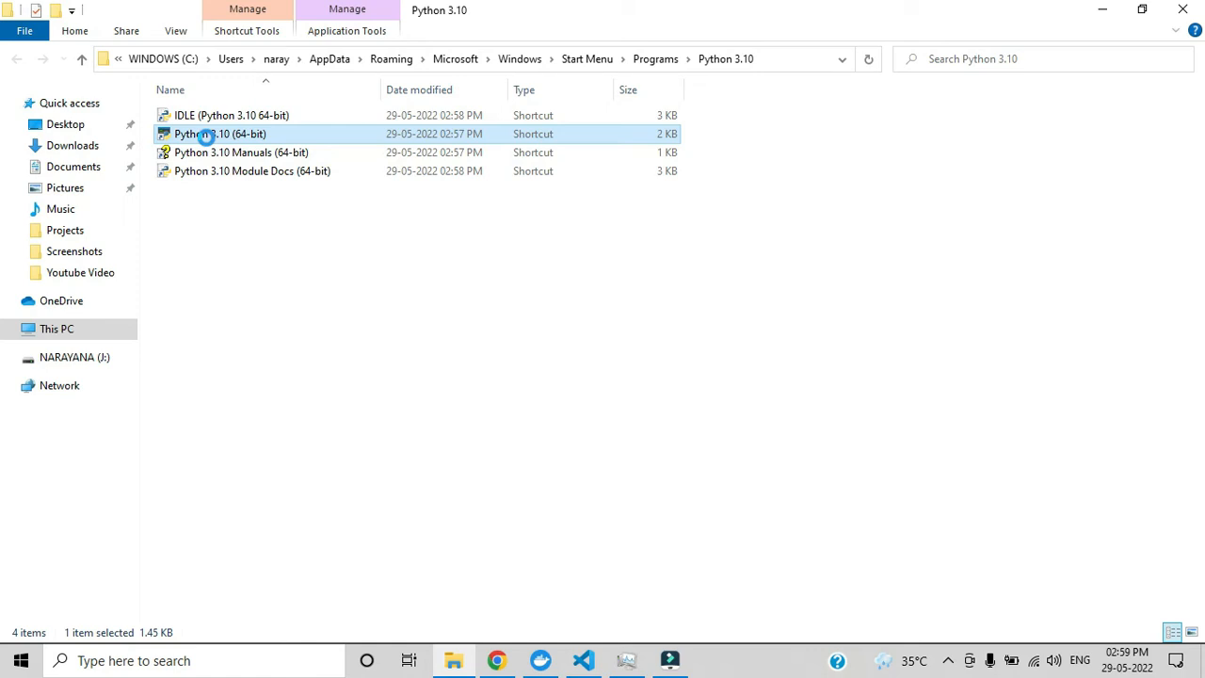
# - Follow the Python 3.10 shortcut to the actual Python310 installation folder containing python.exe
pyautogui.rightClick(205, 134)
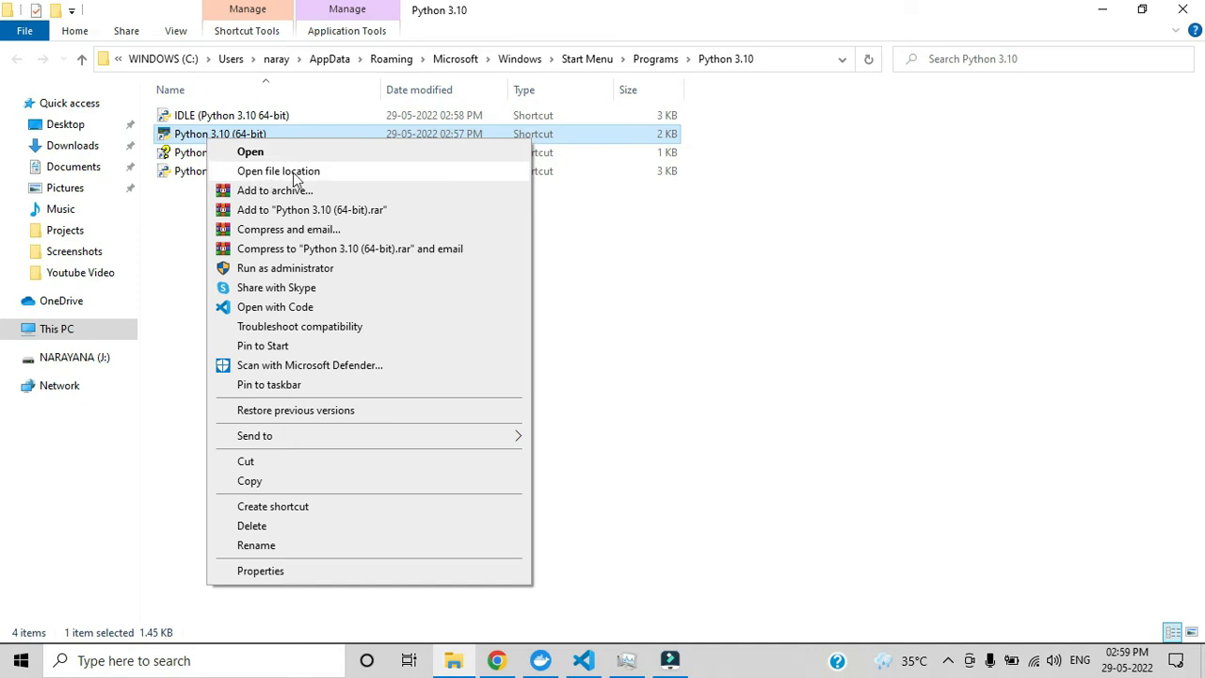
pyautogui.click(278, 170)
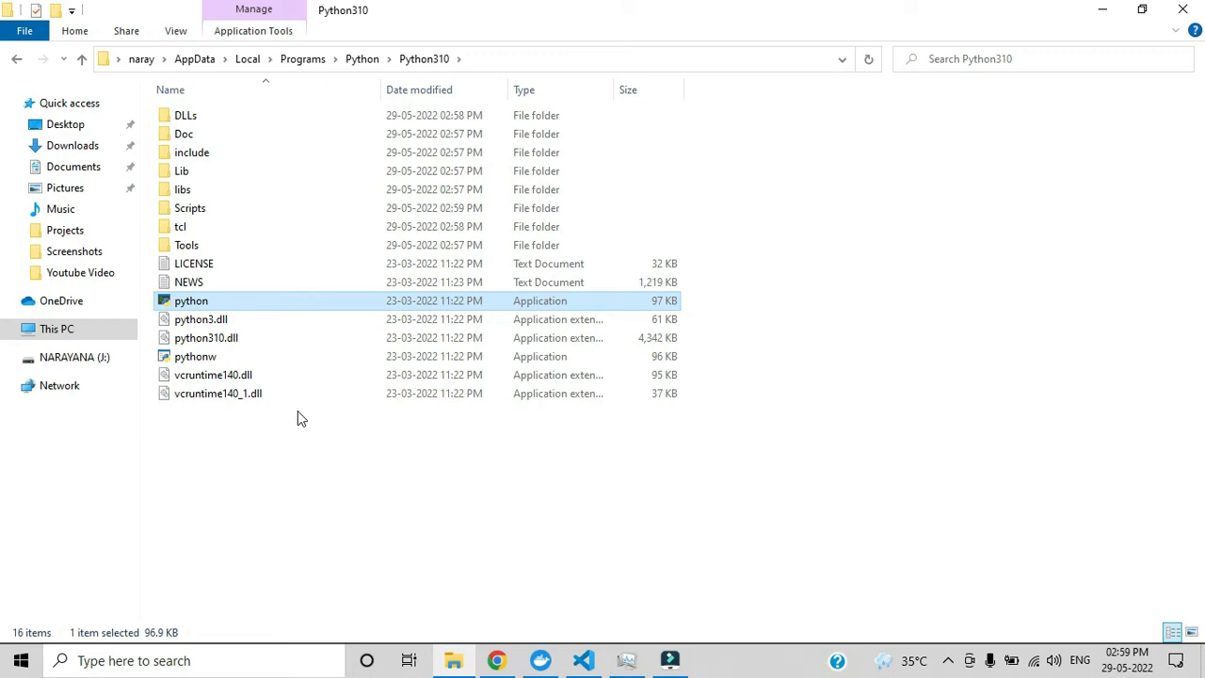
pyautogui.moveTo(305, 331)
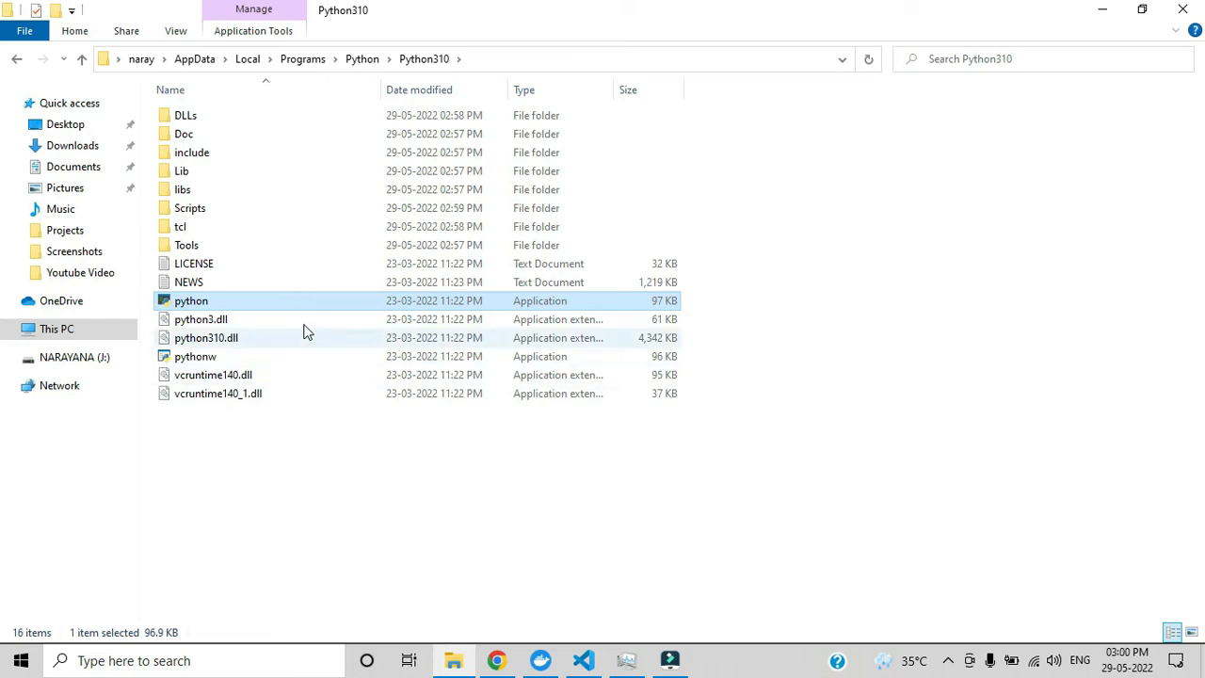
pyautogui.moveTo(339, 217)
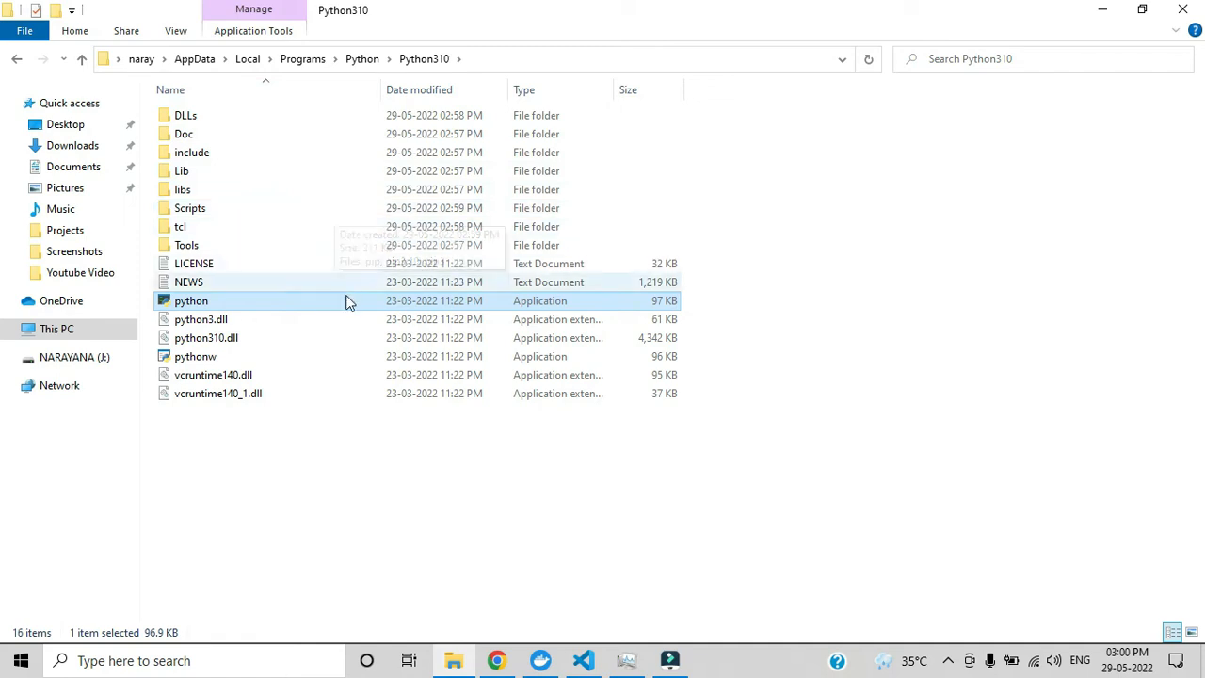
# - Select the full Python310 folder path in the address bar and switch to Visual Studio Code
pyautogui.click(274, 58)
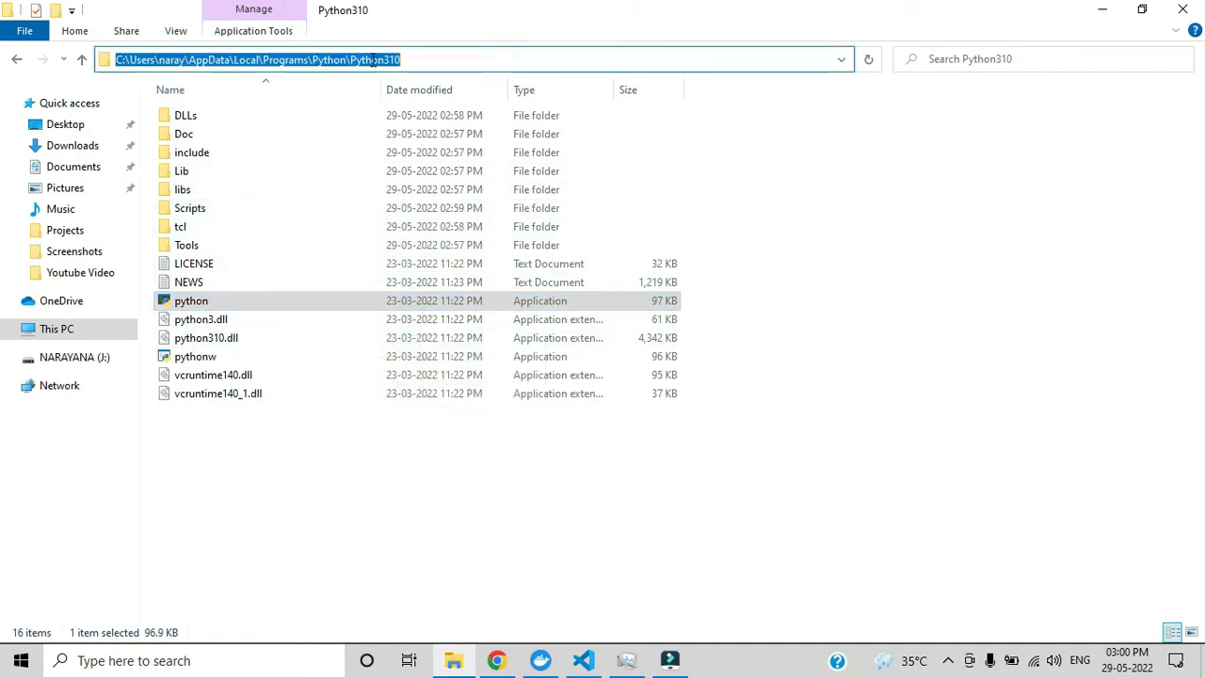
pyautogui.click(435, 115)
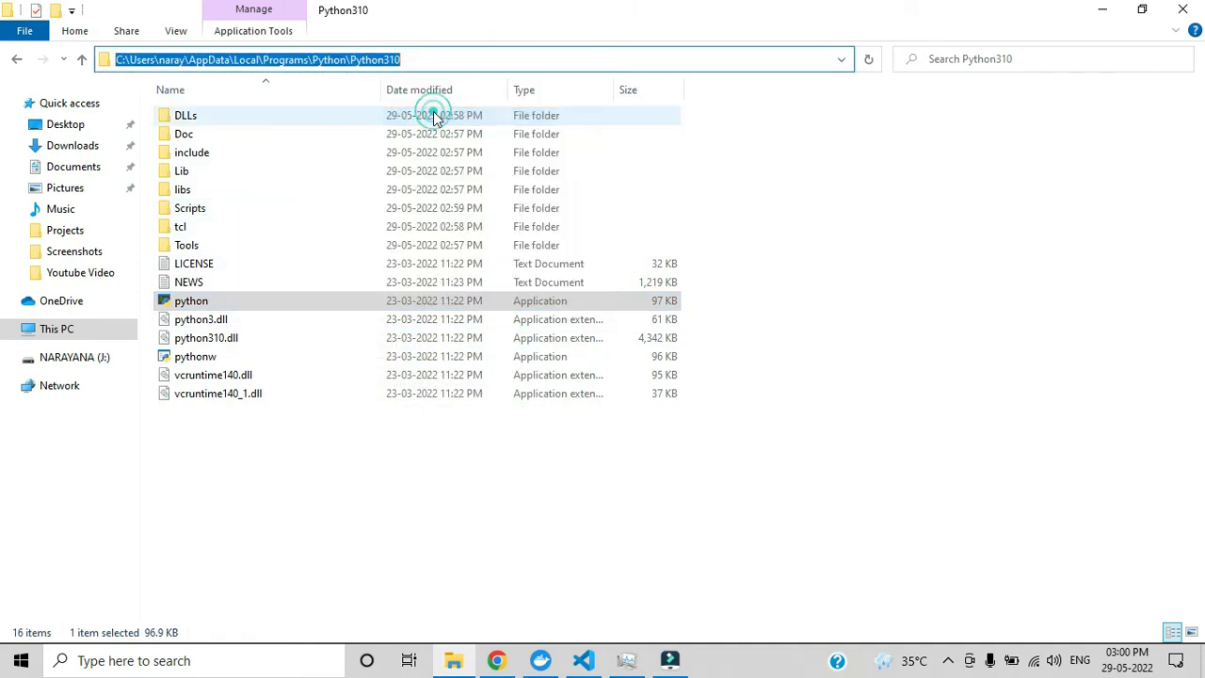
pyautogui.click(580, 659)
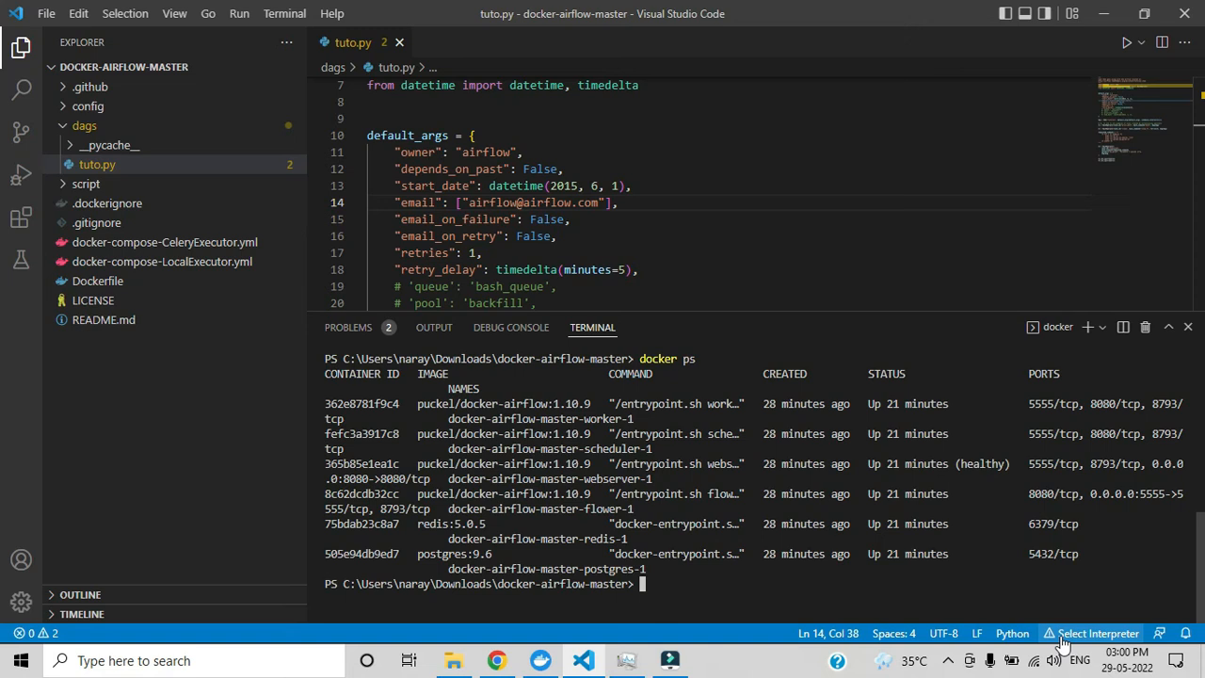
pyautogui.moveTo(1093, 642)
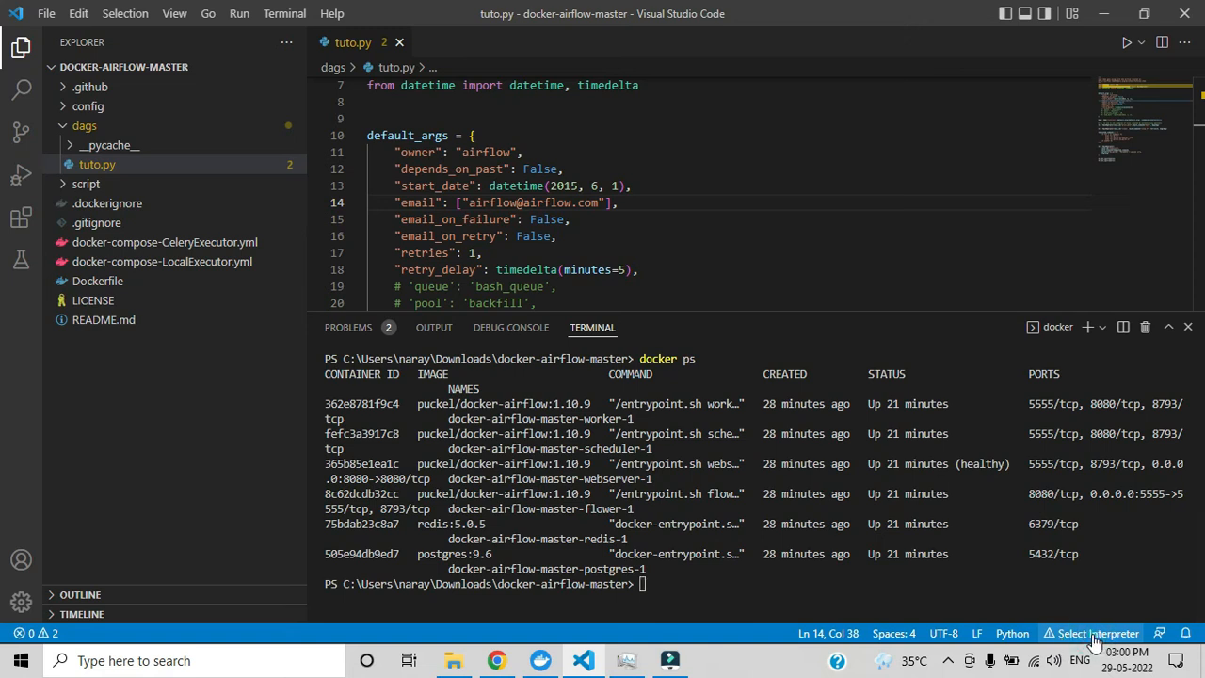
# - Start selecting an interpreter from the status bar and choose to enter an interpreter path
pyautogui.click(1096, 632)
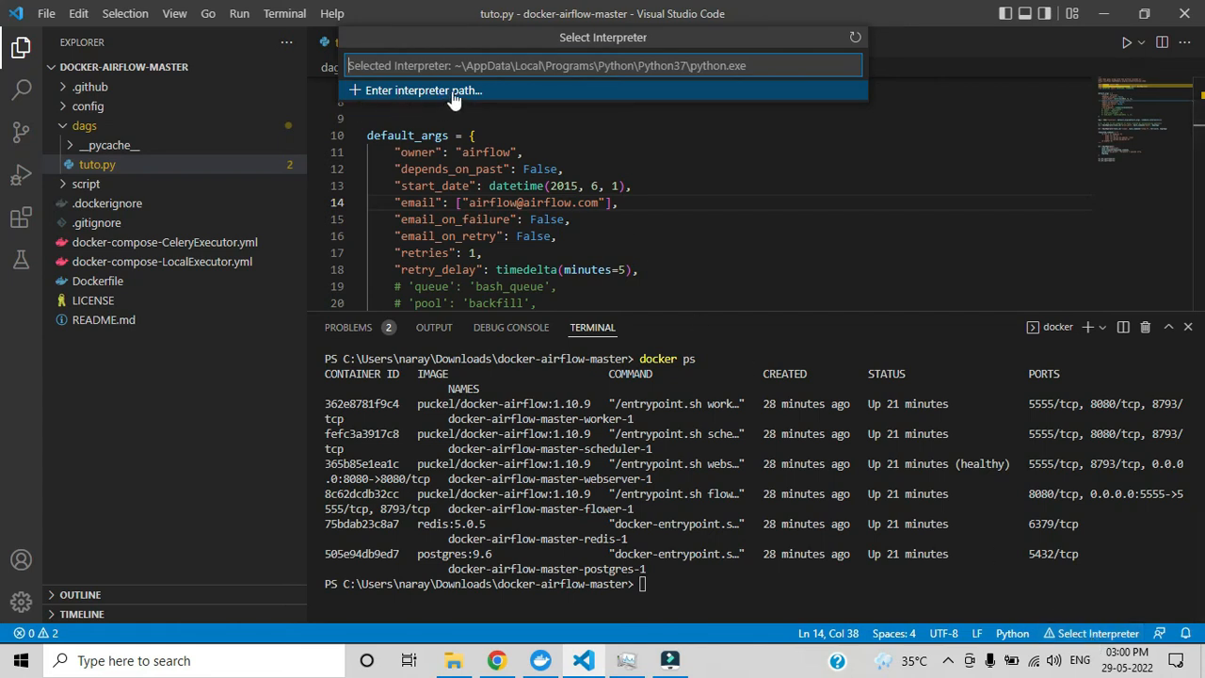
pyautogui.click(428, 90)
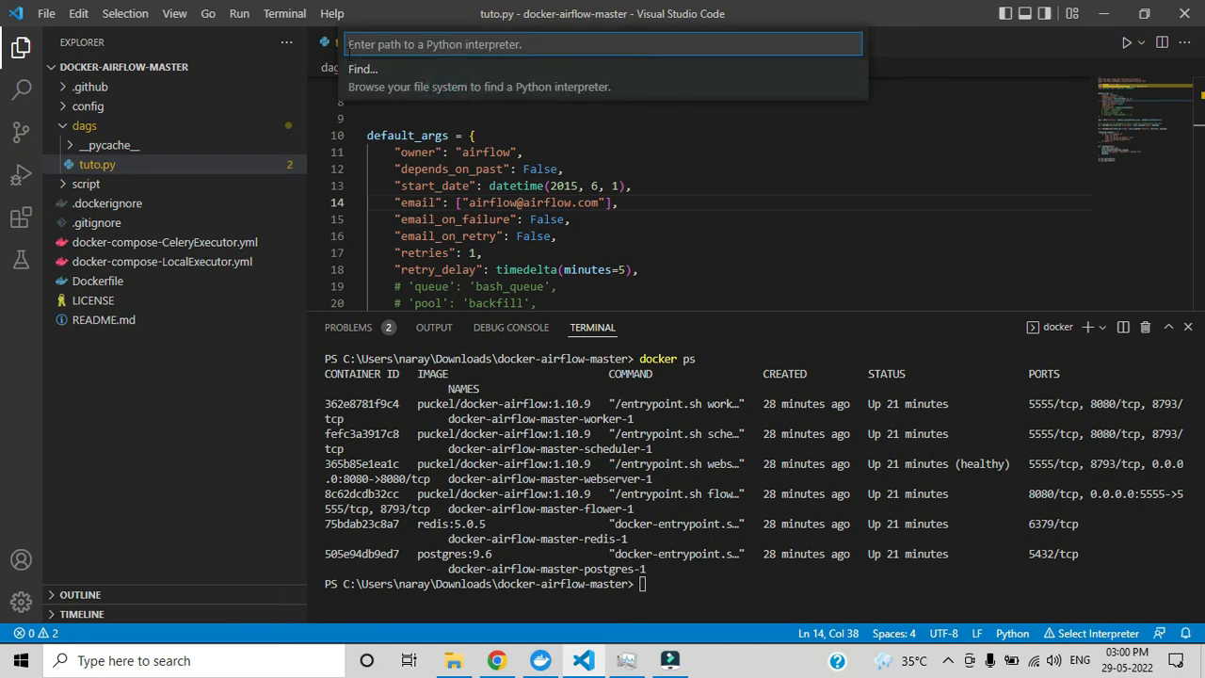
pyautogui.moveTo(377, 98)
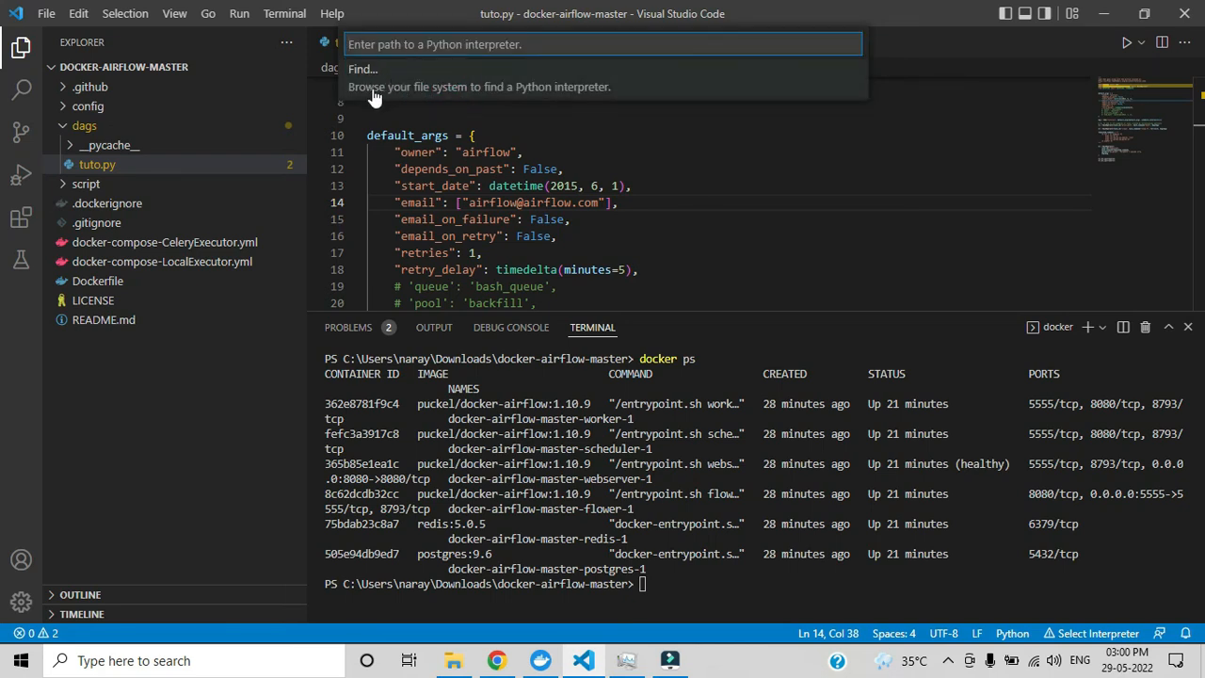
pyautogui.moveTo(484, 87)
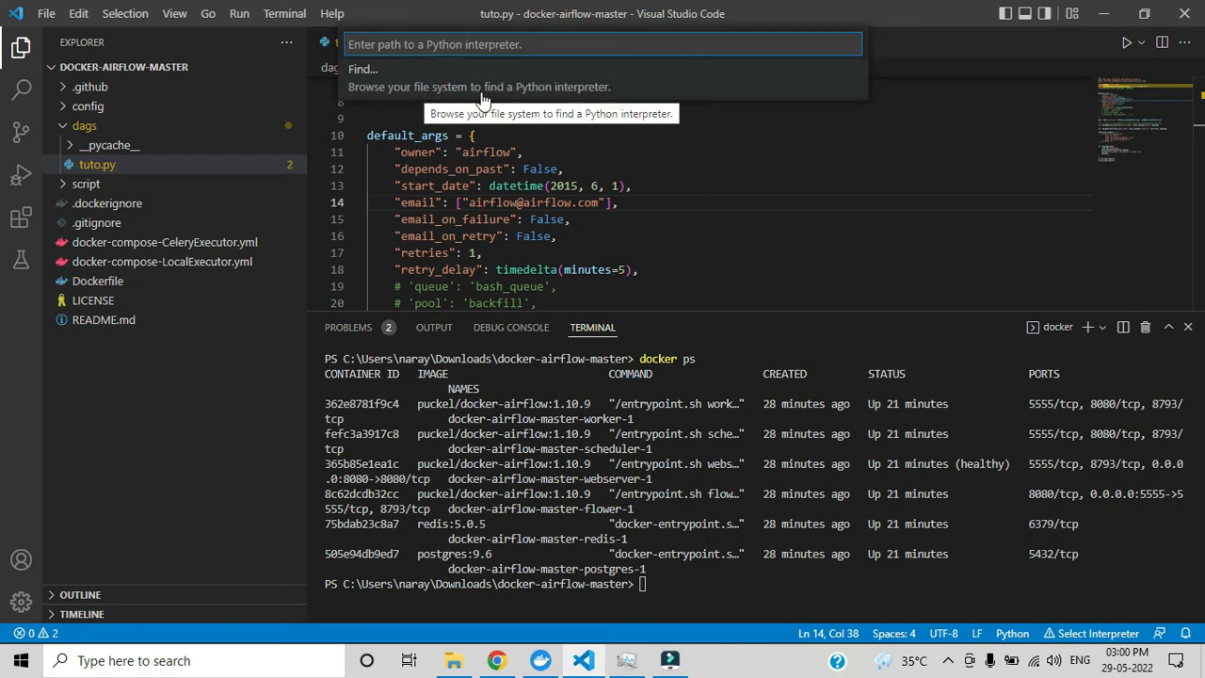
pyautogui.moveTo(522, 98)
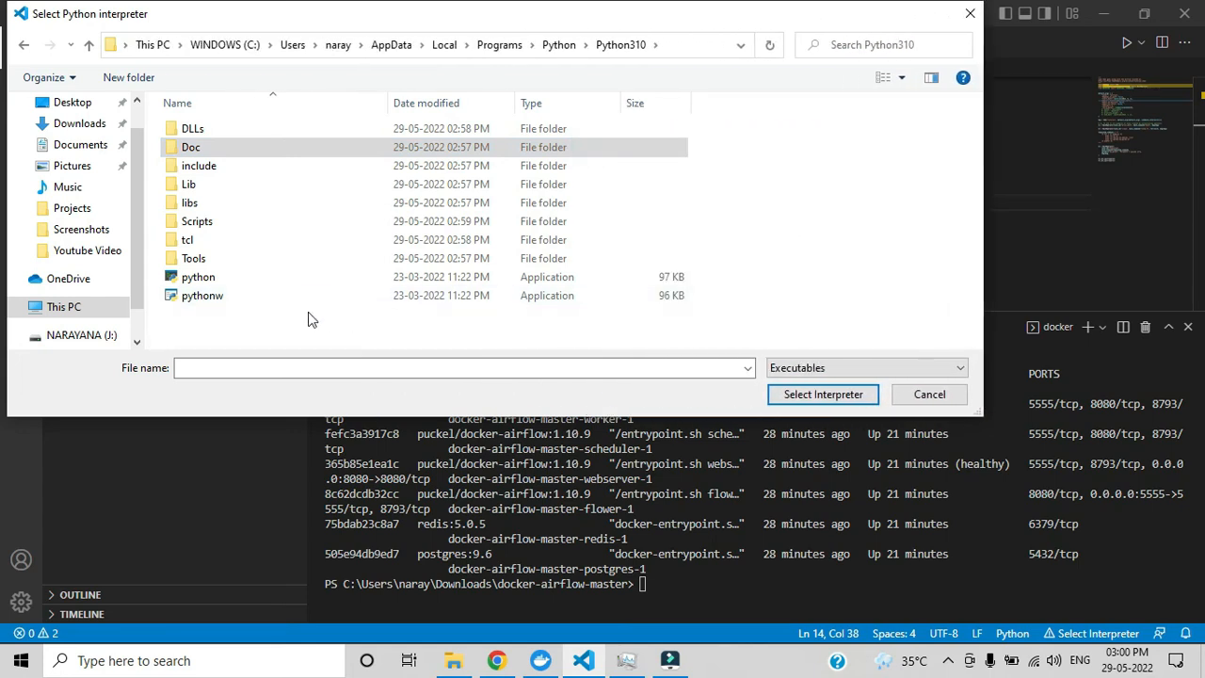
# - Set python.exe from the Python310 folder as the workspace interpreter (Python 3.10.4 64-bit)
pyautogui.click(198, 275)
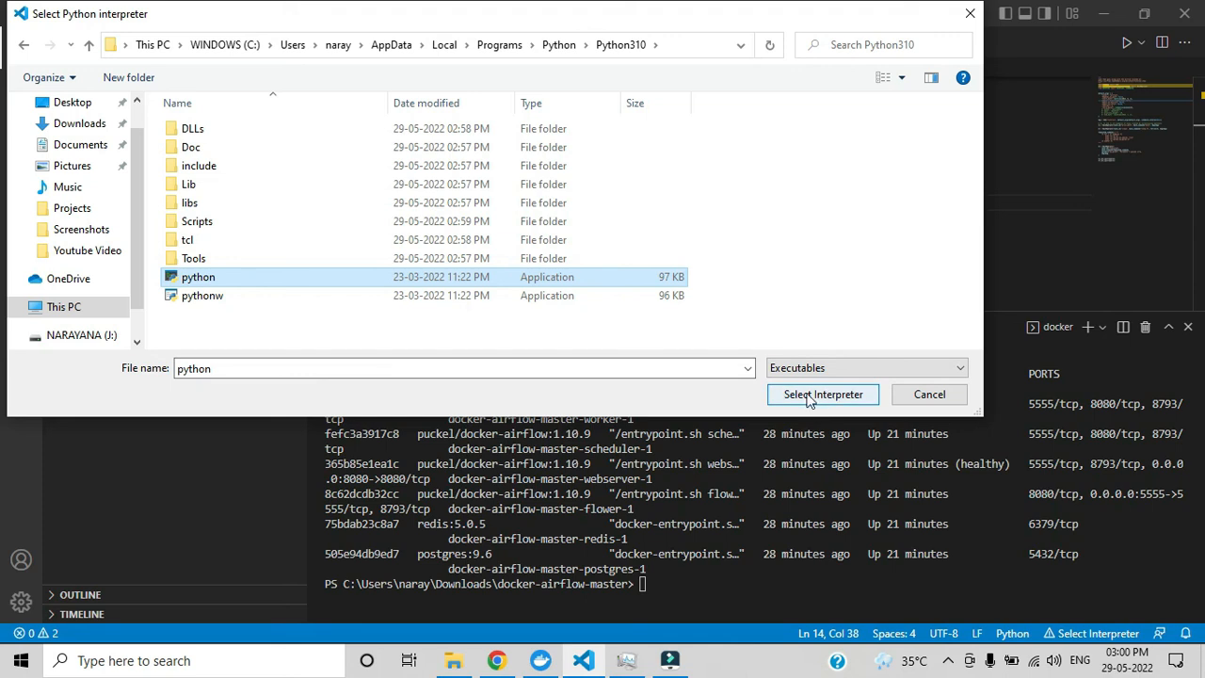
pyautogui.click(823, 396)
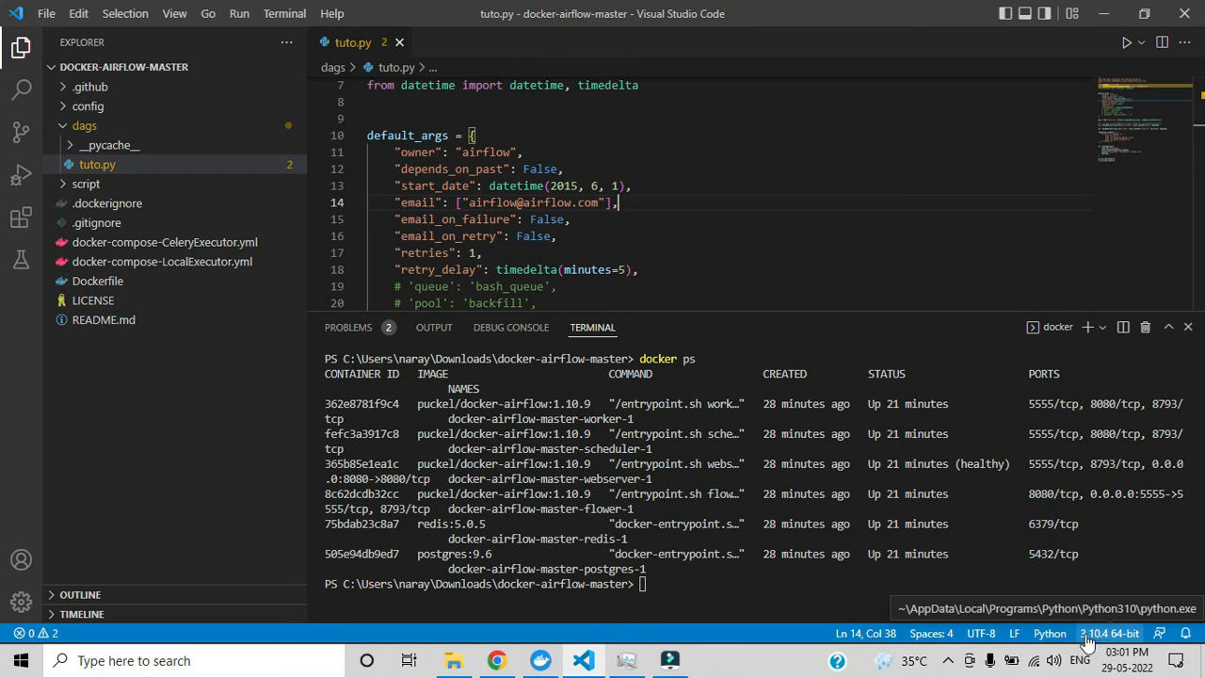
pyautogui.moveTo(674, 636)
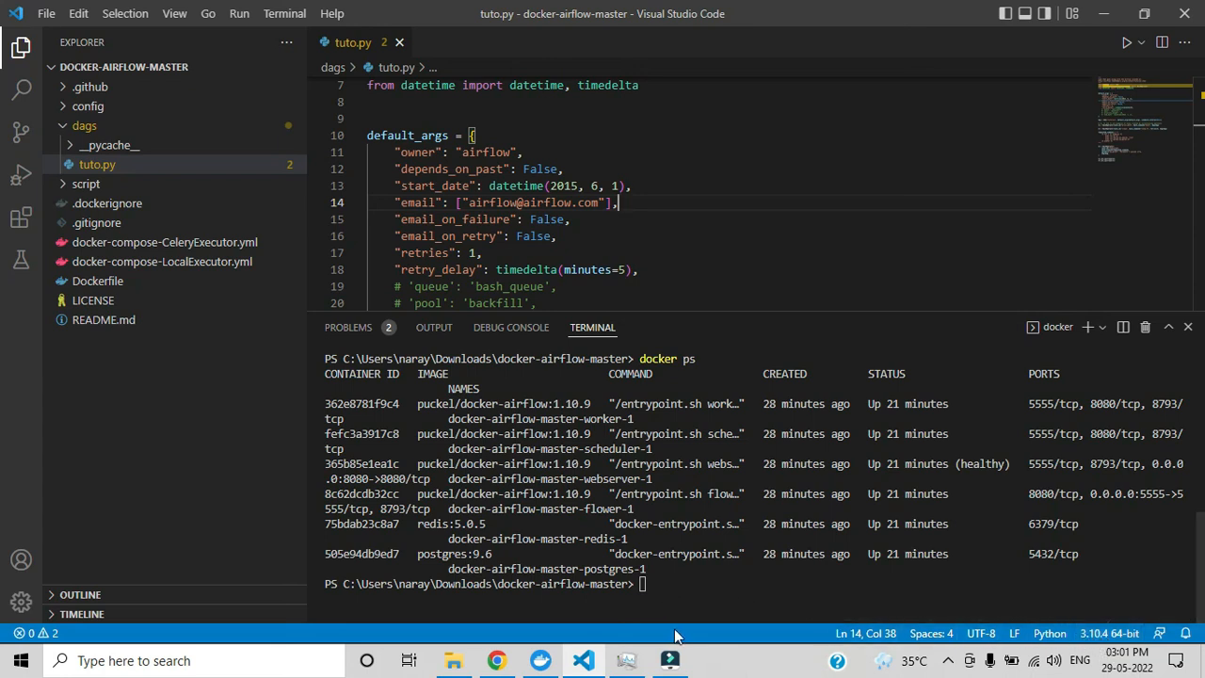